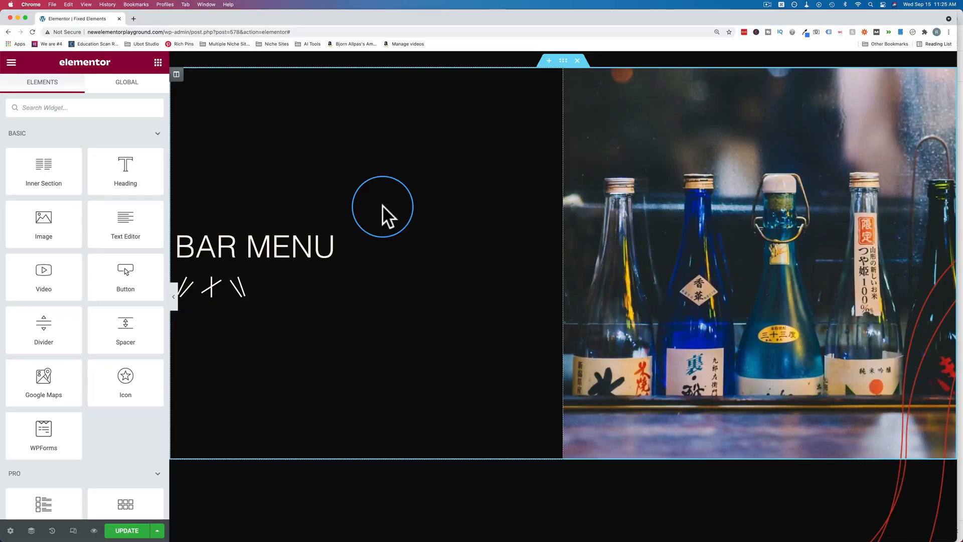
mouse_move(533, 337)
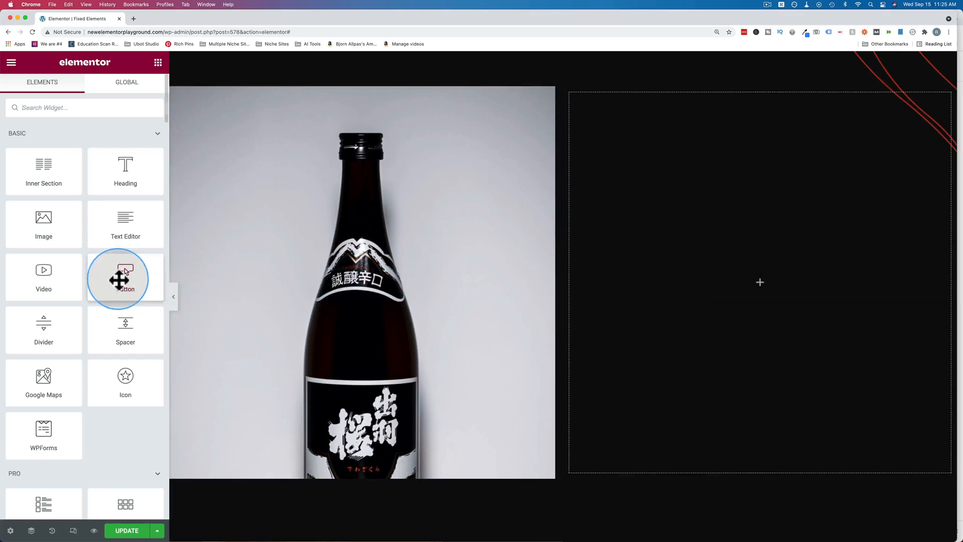
- Add a Button to the empty dark column and align the column's content to the top
left_click_drag(125, 278, 759, 282)
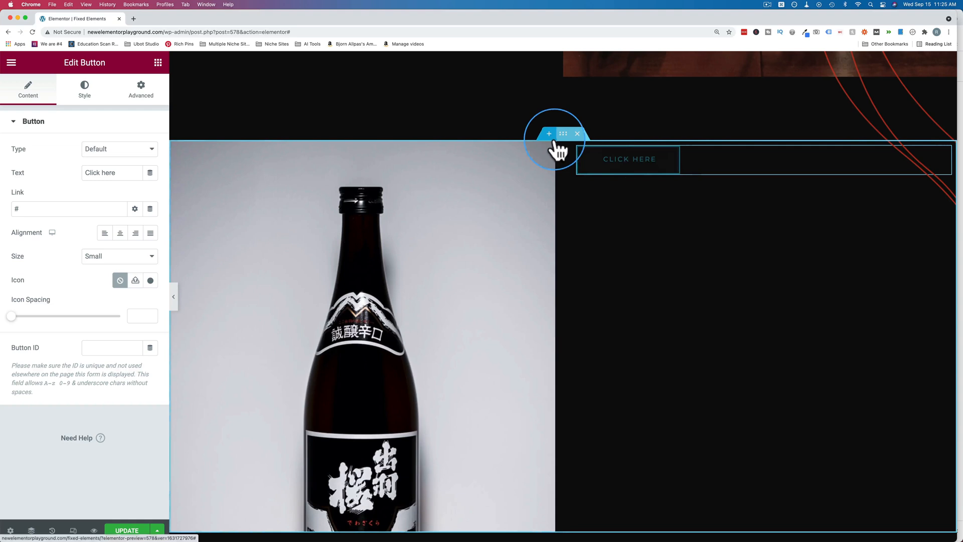
left_click(563, 133)
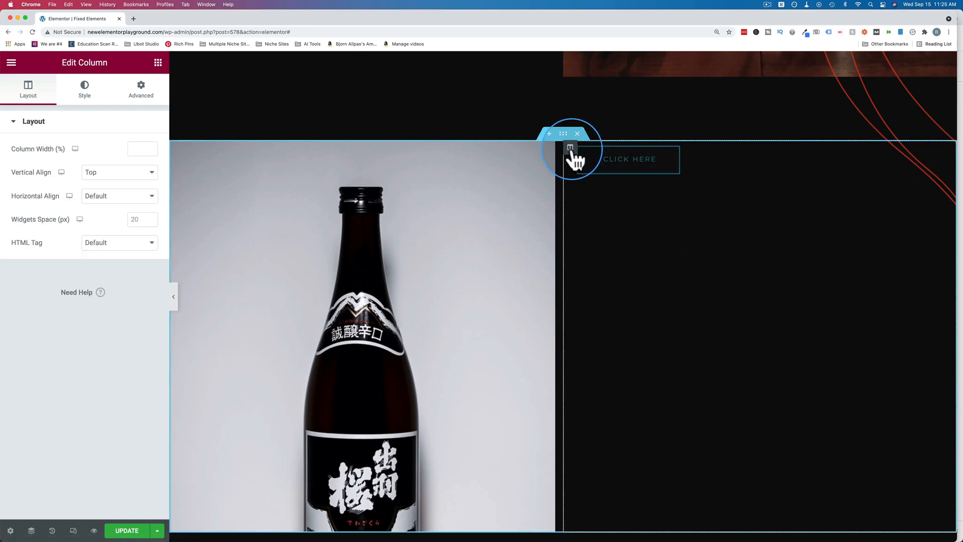
left_click(118, 173)
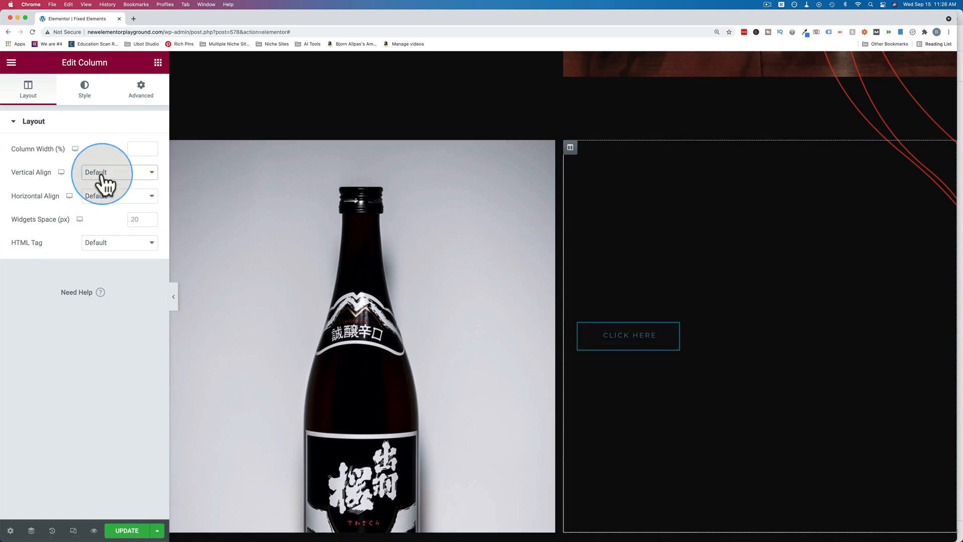
left_click(118, 173)
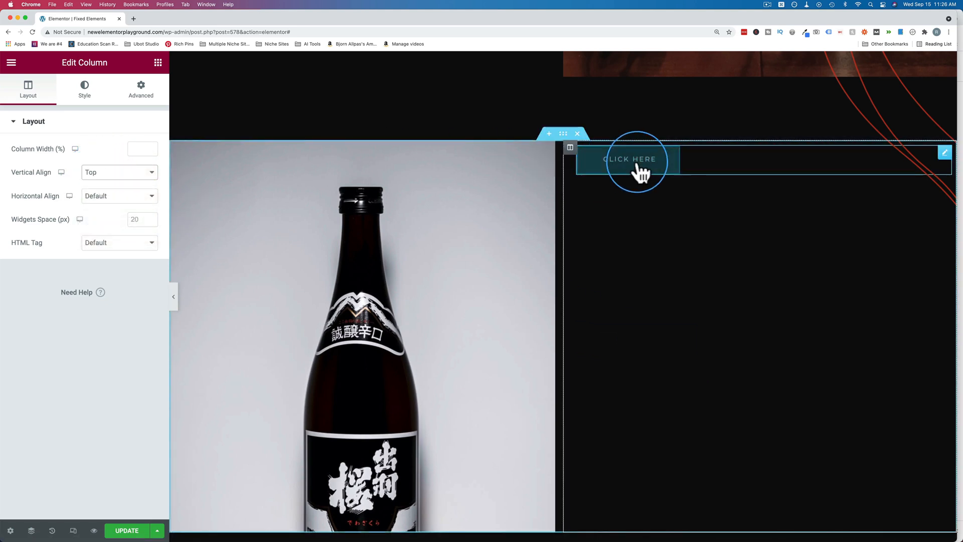
mouse_move(668, 179)
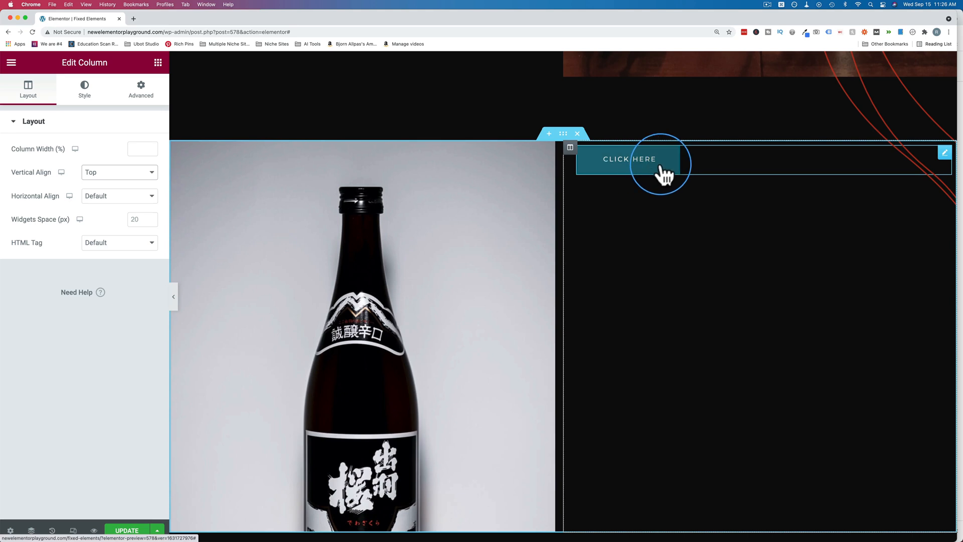
- Give the CLICK HERE button a Classic background coloured #FF0000 red
left_click(629, 159)
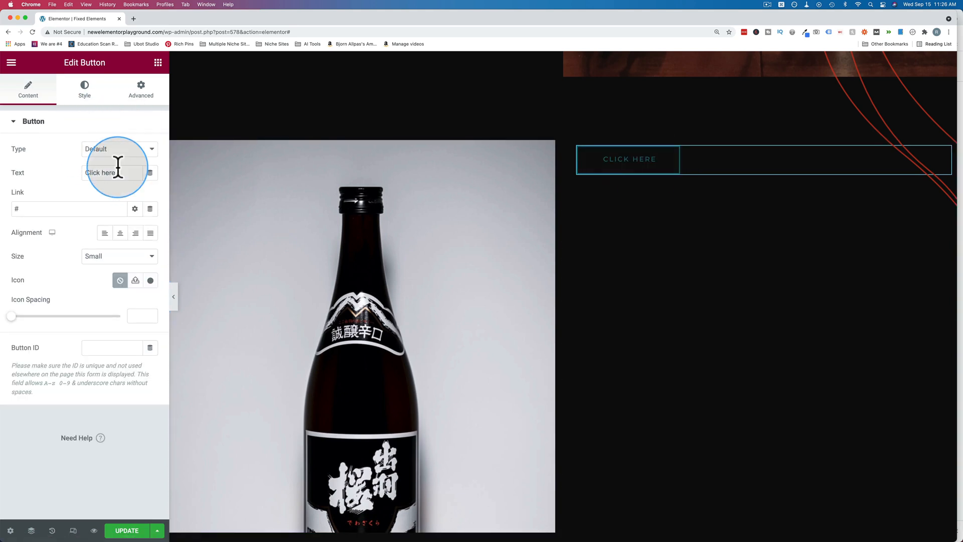
left_click(84, 89)
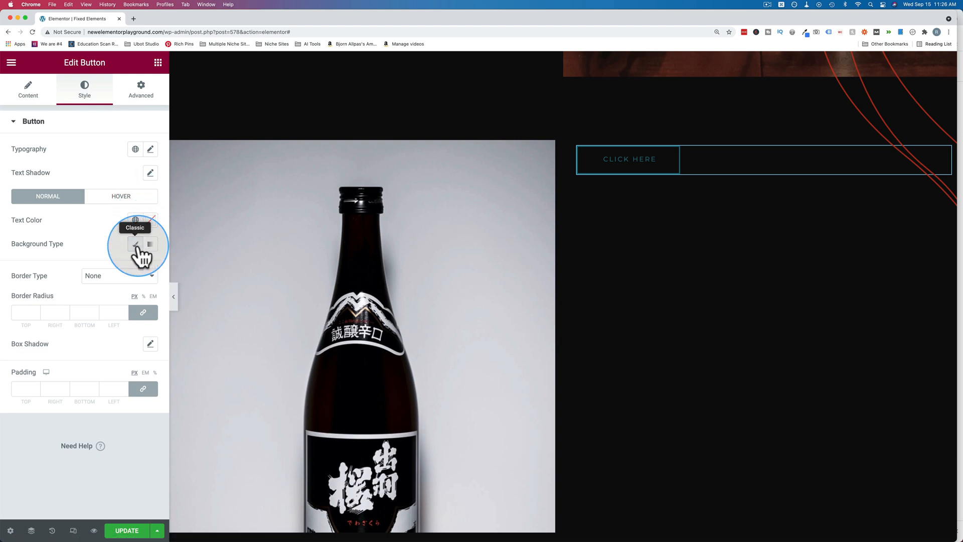
left_click(135, 244)
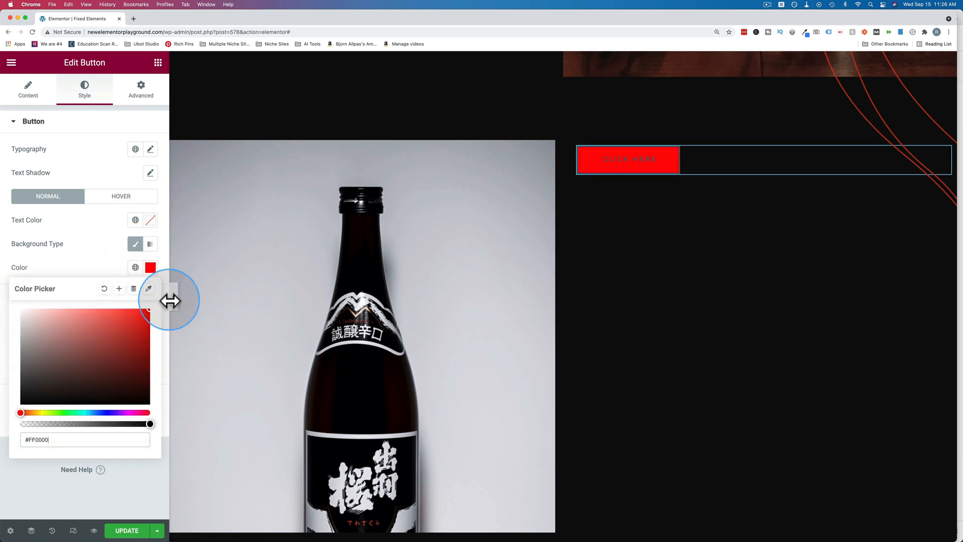
left_click(150, 220)
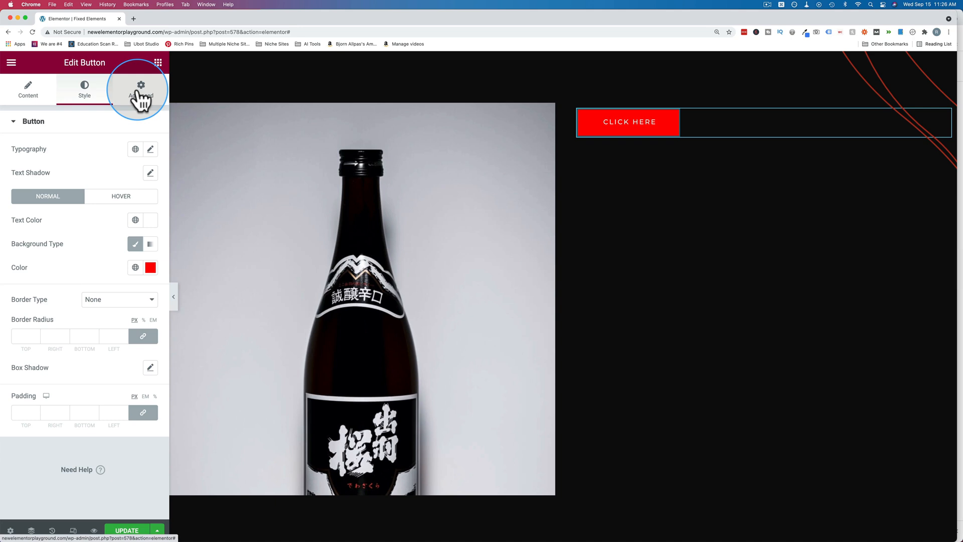
- Set the button Sticky to Top under Motion Effects and scroll to confirm it stays pinned
left_click(141, 90)
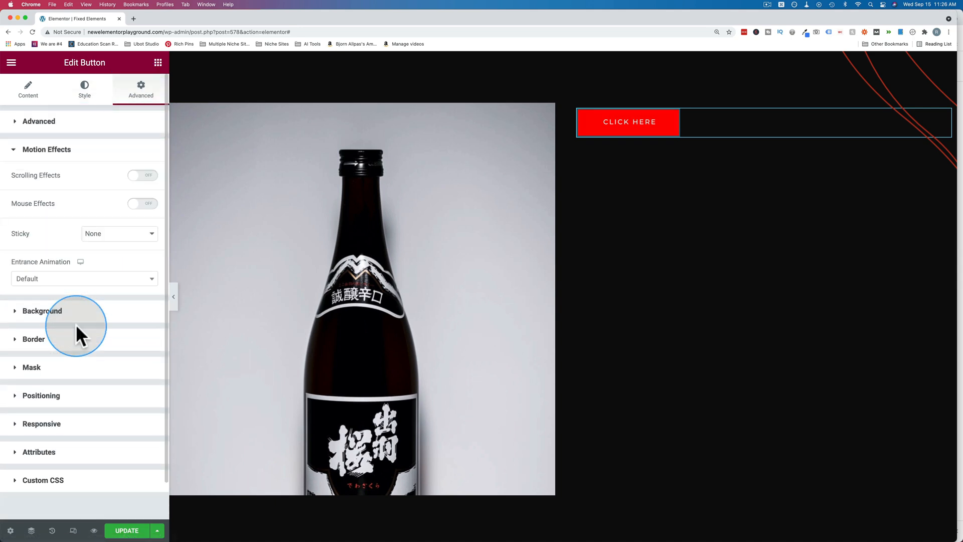
mouse_move(109, 251)
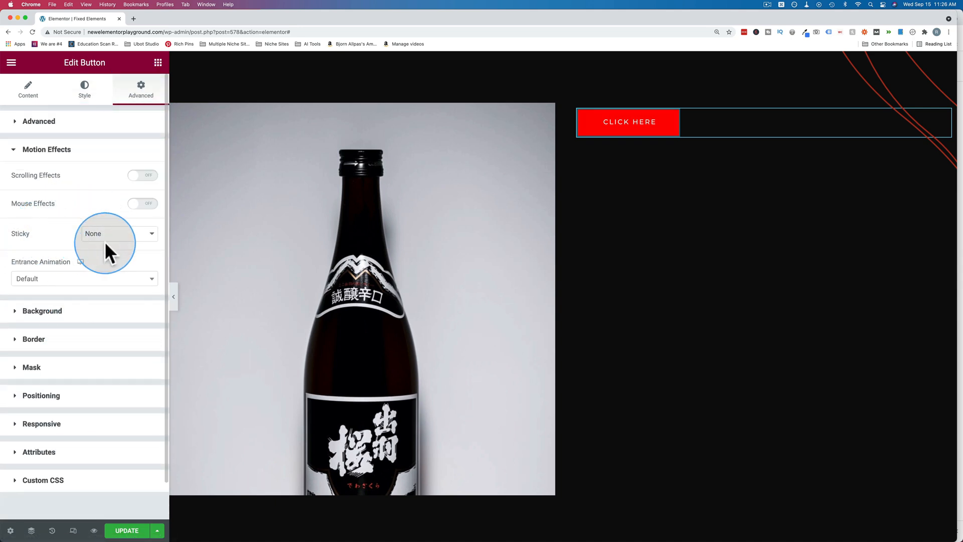
left_click(119, 234)
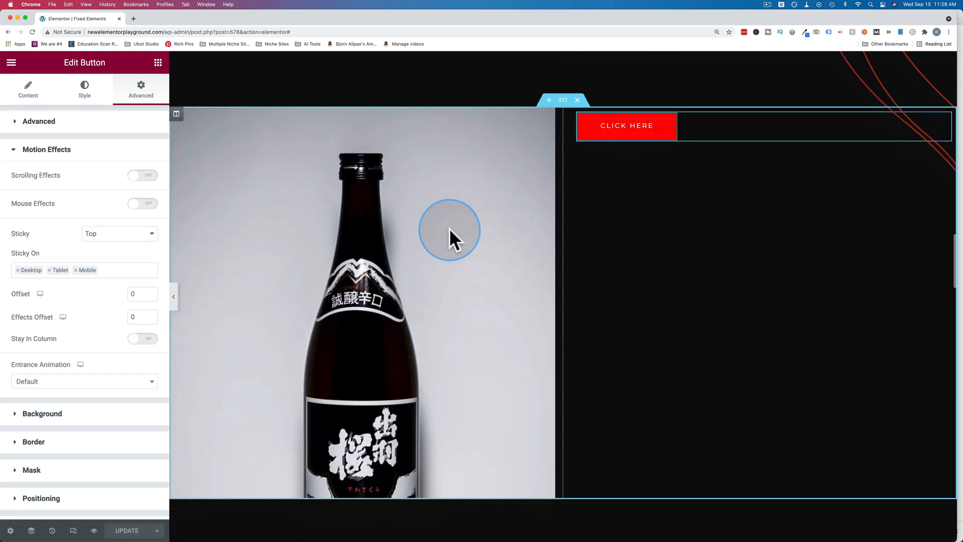
scroll("down", 3)
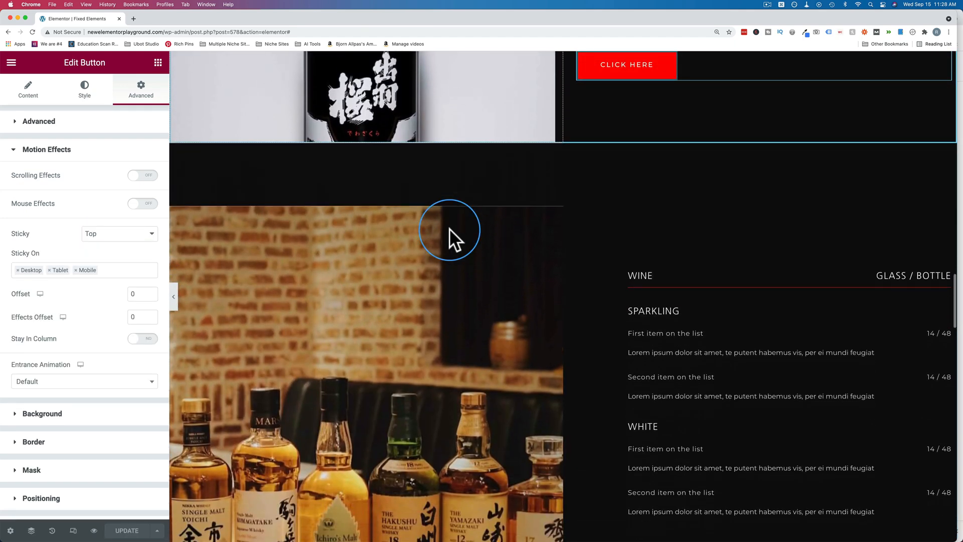
scroll("down", 3)
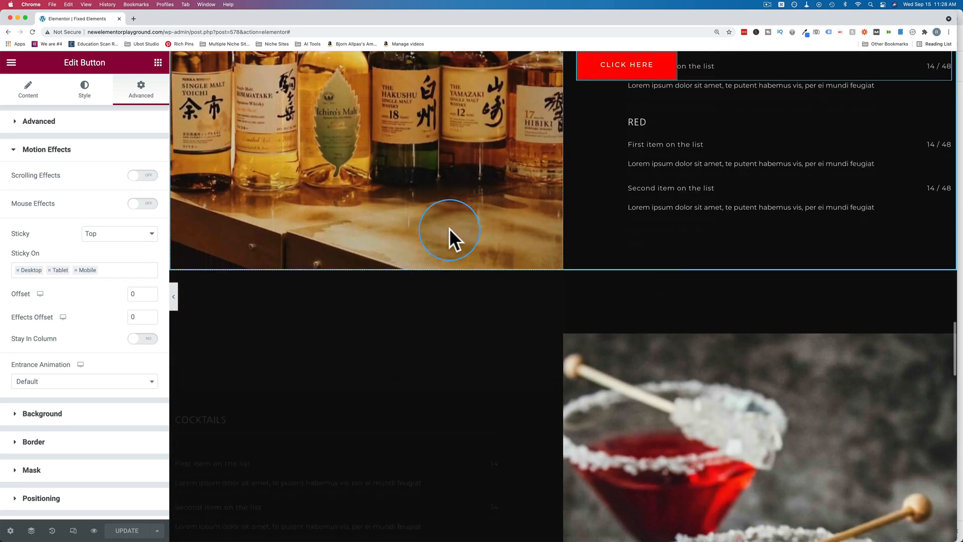
scroll("down", 3)
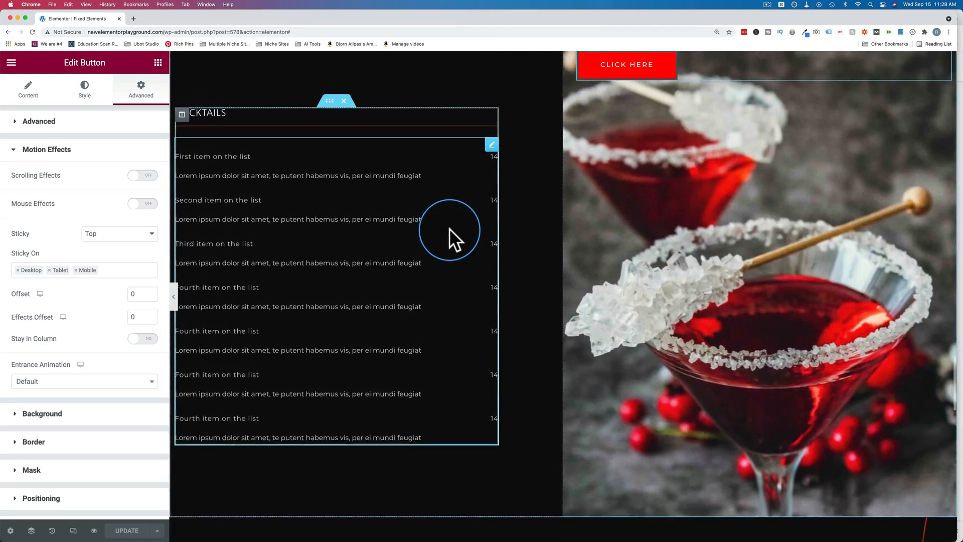
scroll("down", 3)
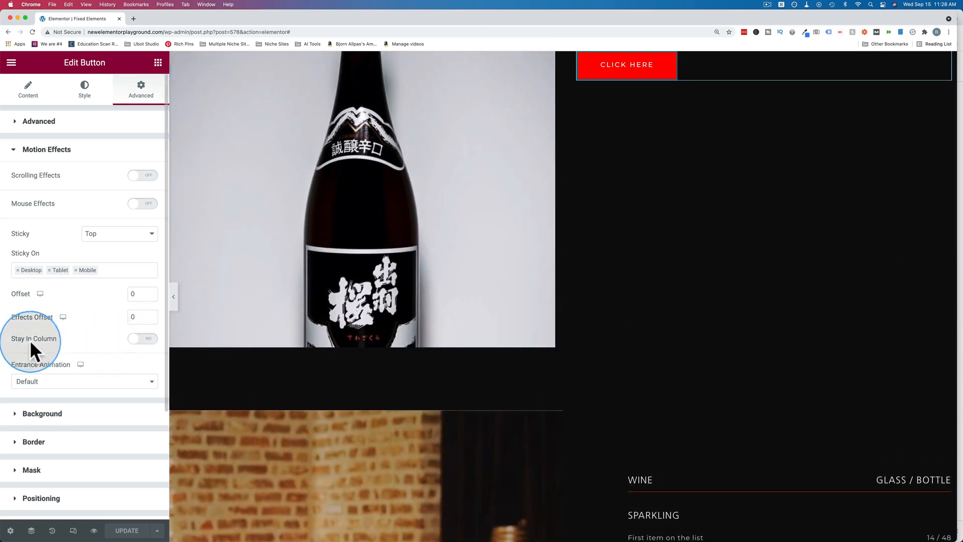
left_click(143, 338)
type("30")
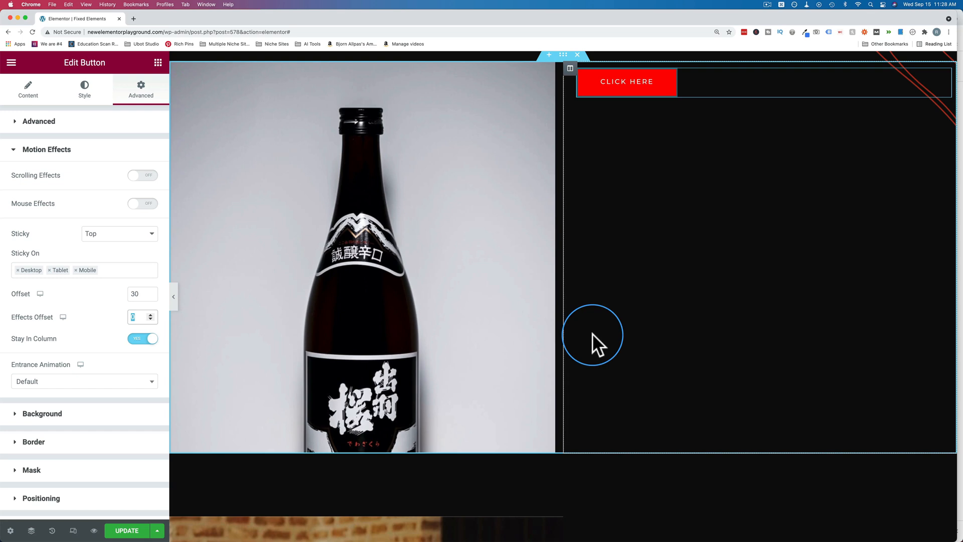
mouse_move(591, 195)
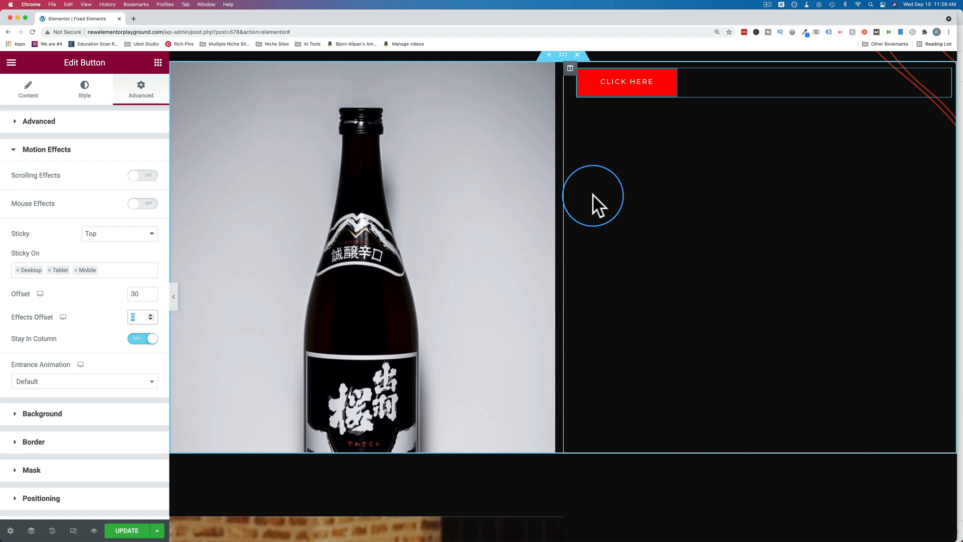
mouse_move(690, 124)
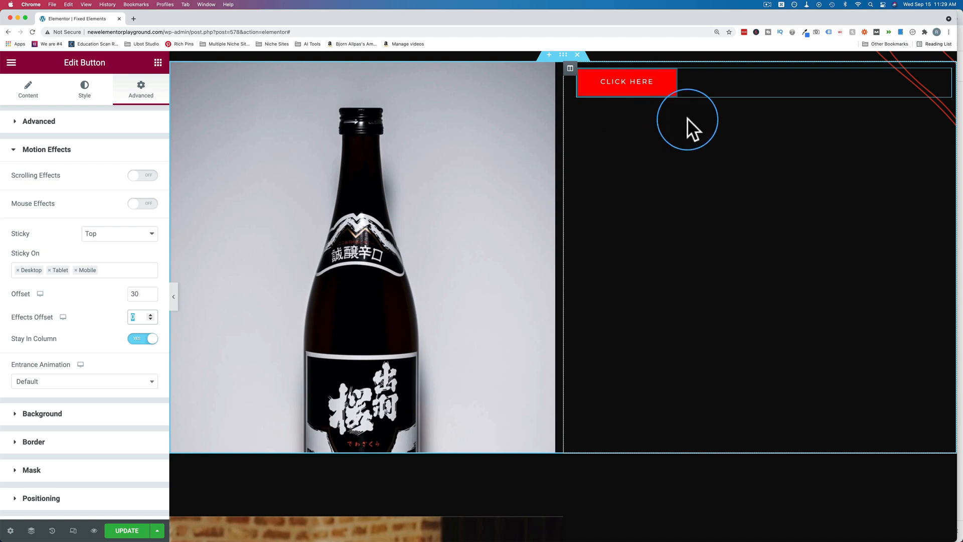